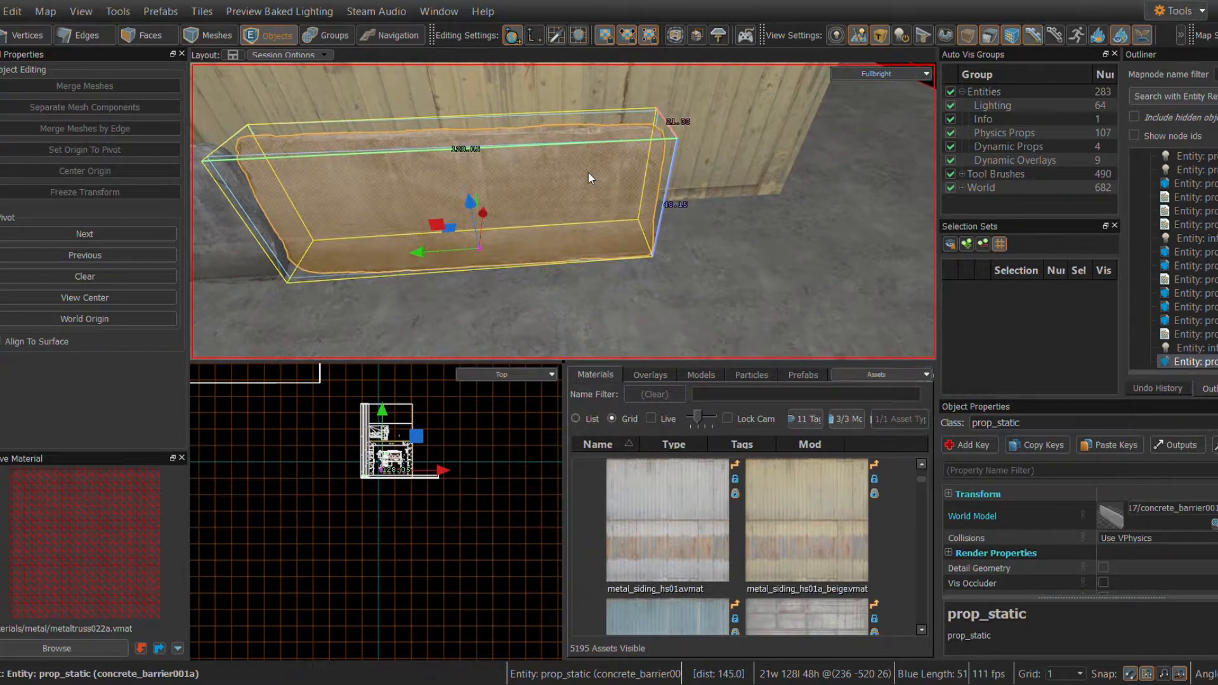
Convert the selected concrete barrier prop_static into an editable mesh via its context menu
right_click(798, 231)
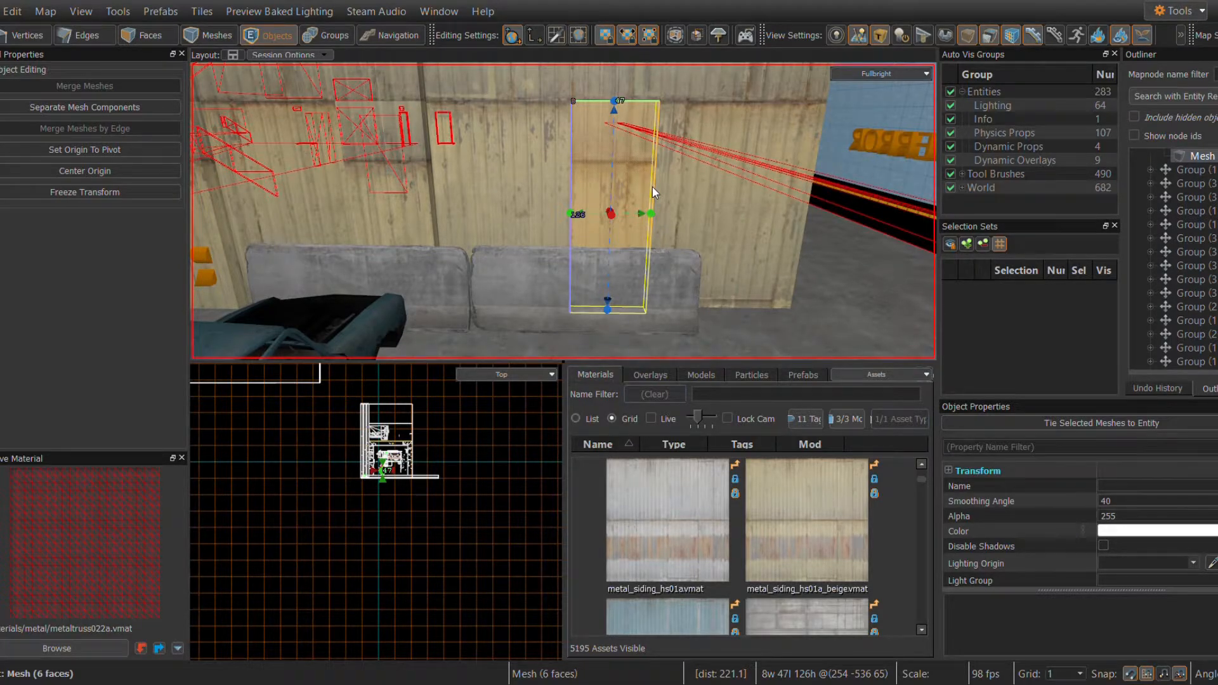
right_click(653, 193)
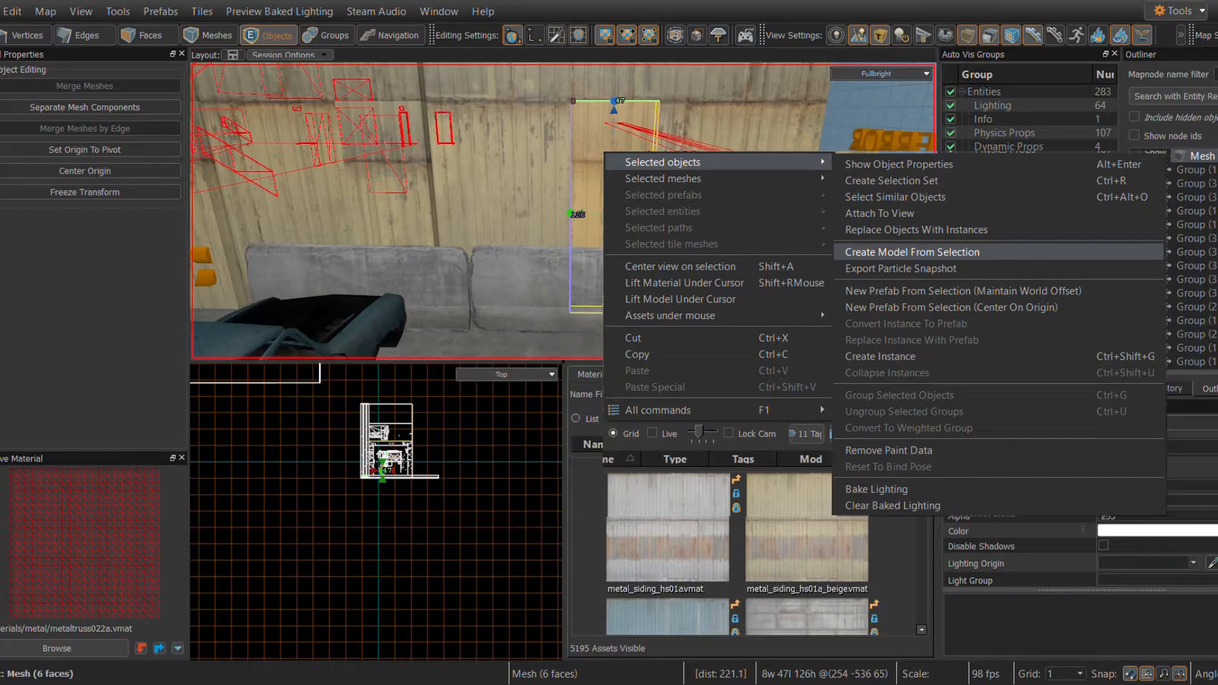
click(911, 251)
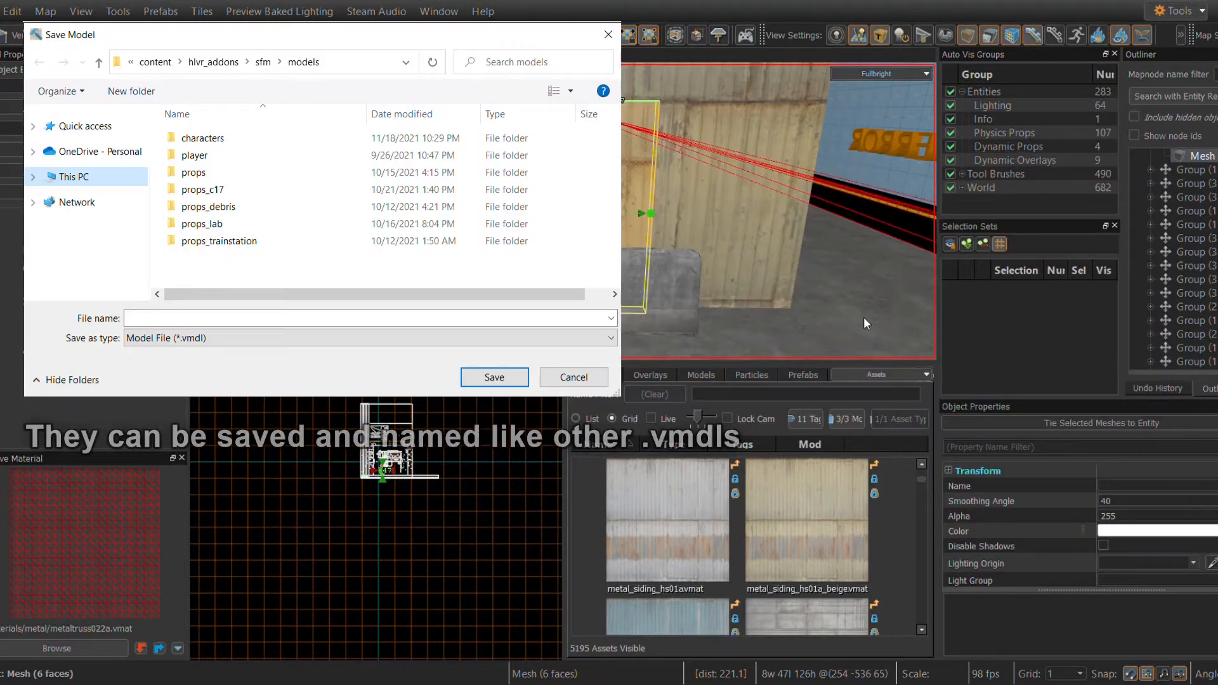
mouse_move(860, 325)
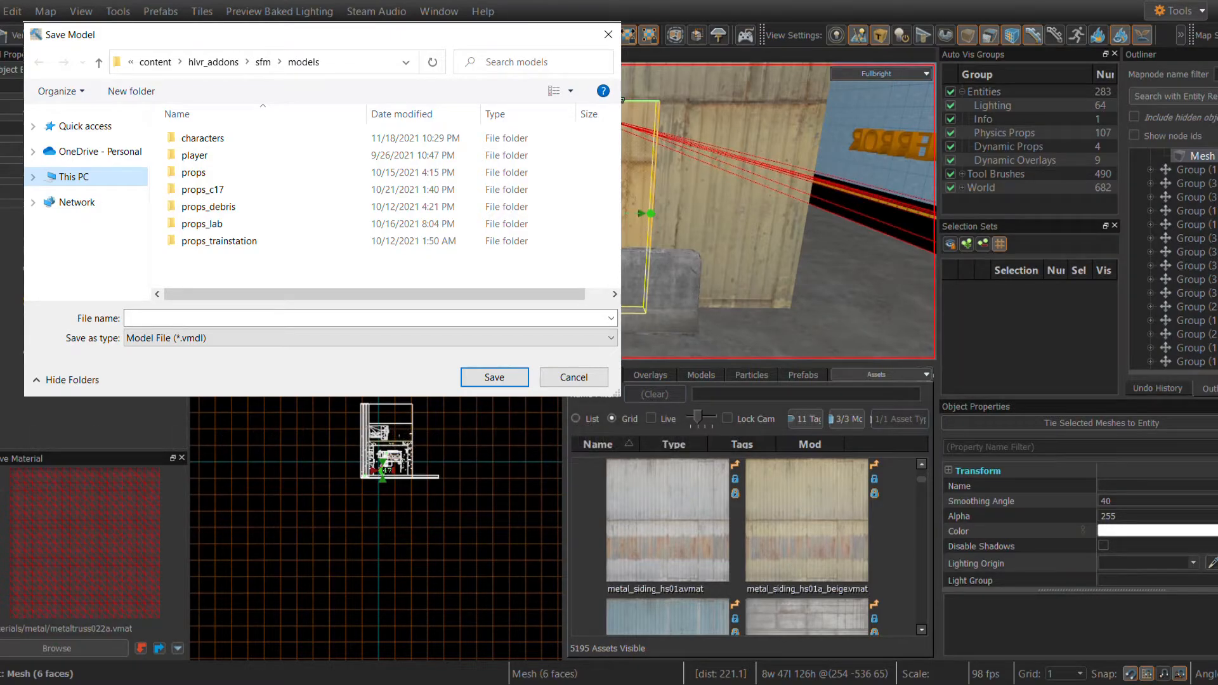
click(573, 377)
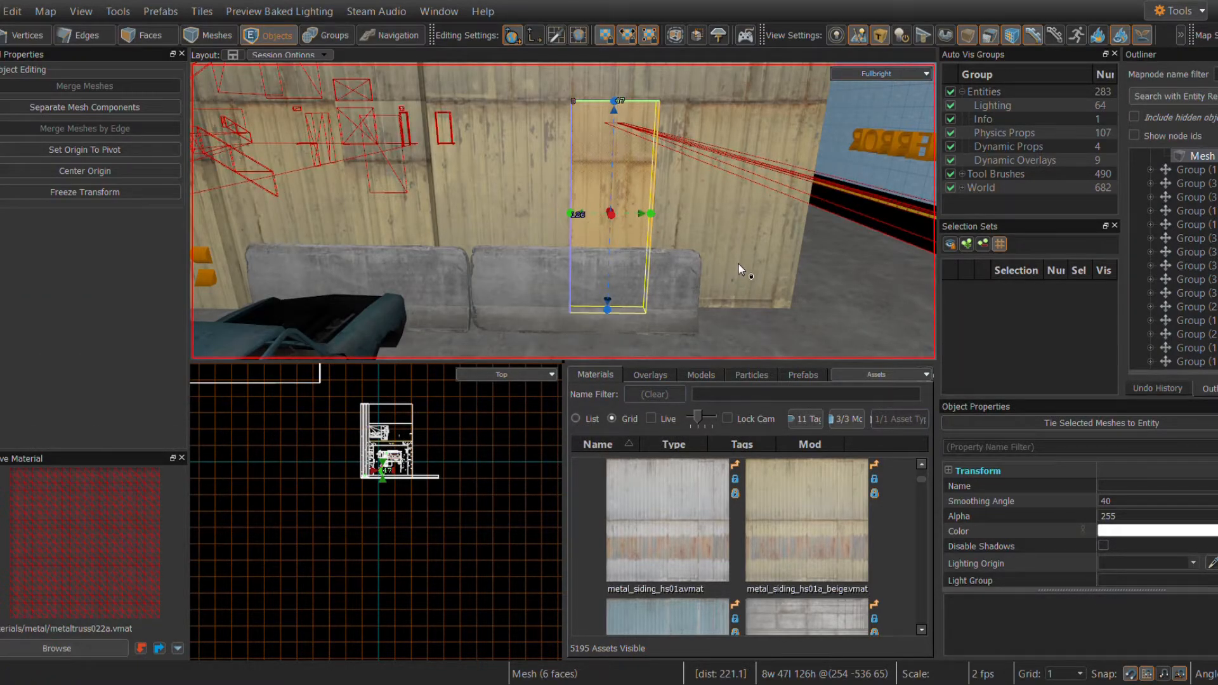